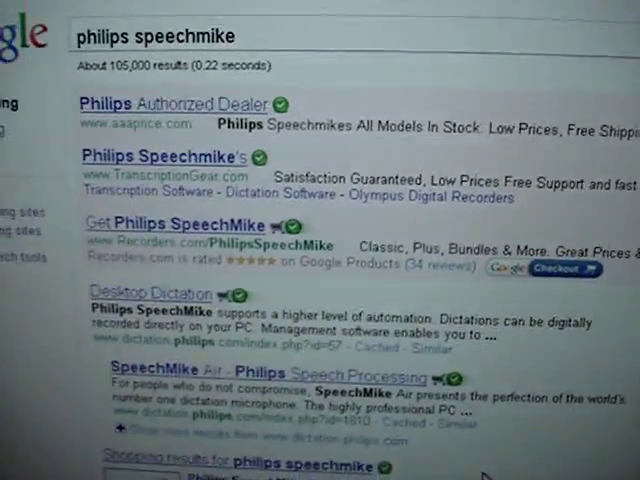
# Follow the Desktop Dictation result, then Product Support and Specialized Businesses to the Dictation Systems Support Center
pyautogui.scroll(-3)
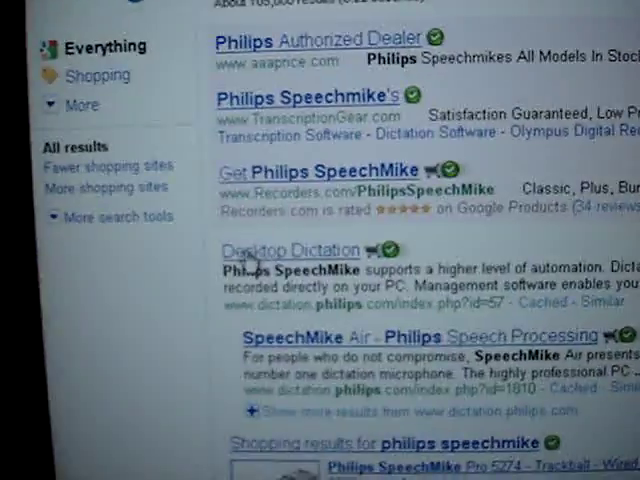
pyautogui.scroll(-3)
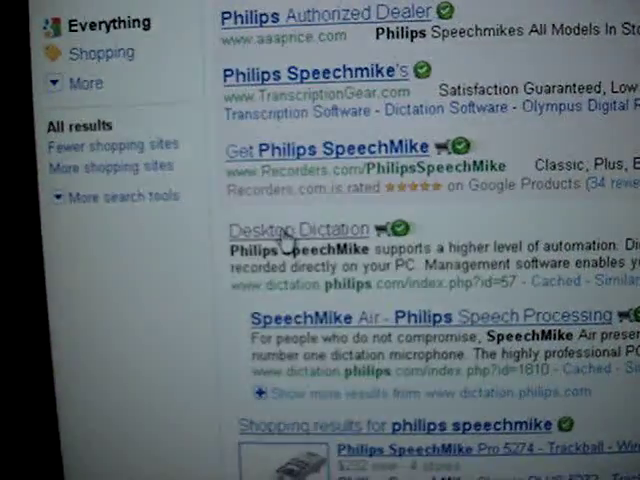
pyautogui.click(296, 228)
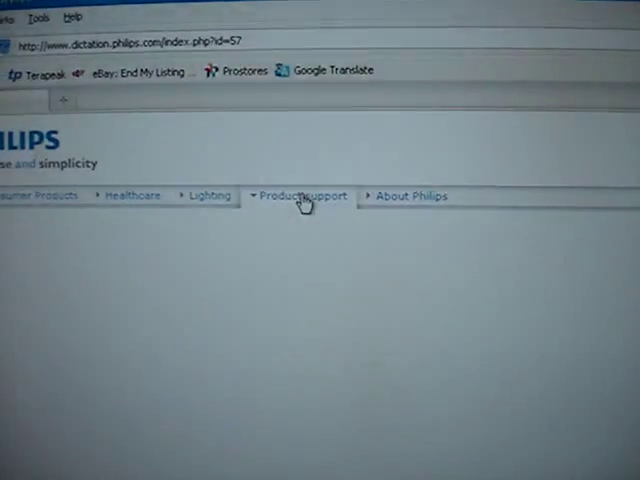
pyautogui.click(304, 196)
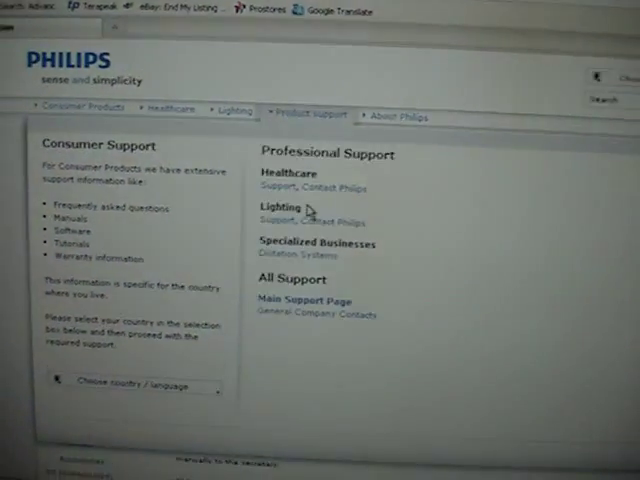
pyautogui.click(304, 250)
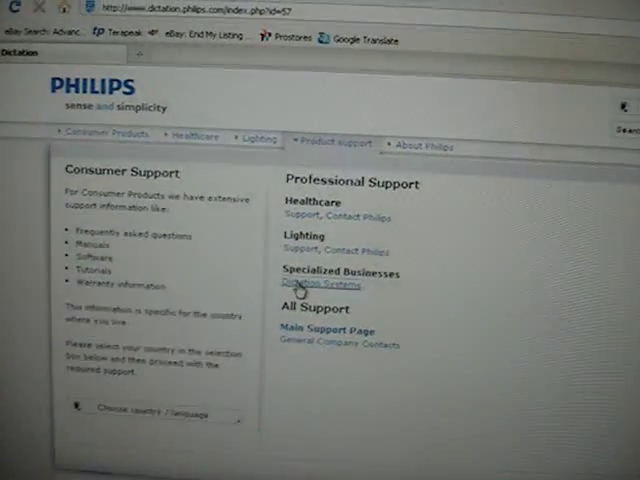
pyautogui.click(318, 284)
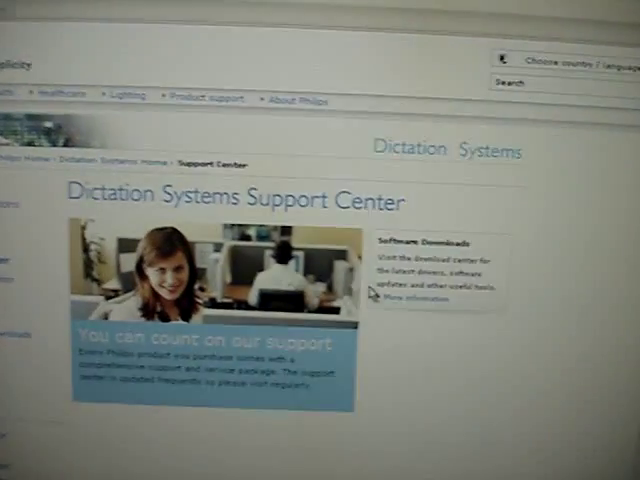
pyautogui.scroll(-3)
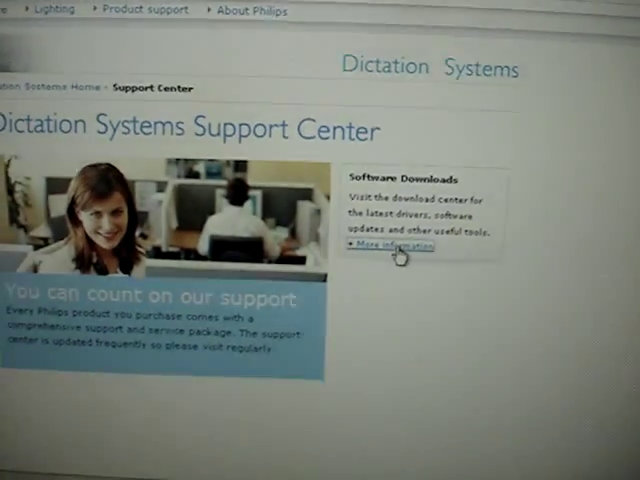
# Enter Software Downloads via 'More information' and choose SpeechMike Pro under Desktop Dictation
pyautogui.click(390, 246)
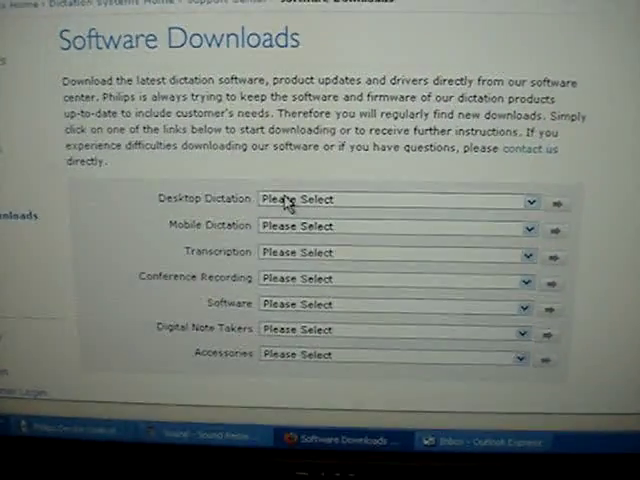
pyautogui.click(396, 200)
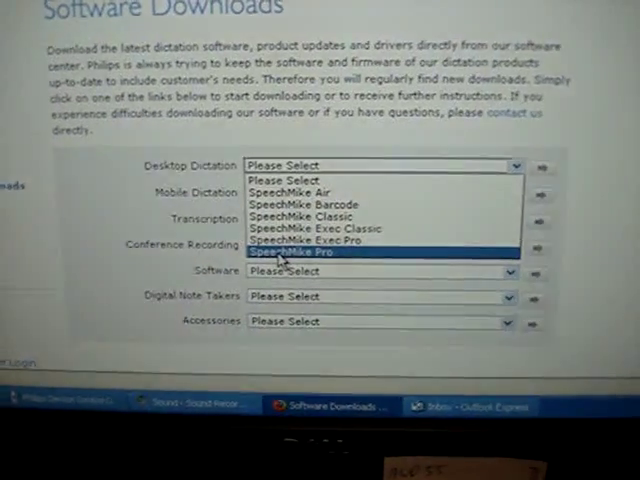
pyautogui.click(290, 252)
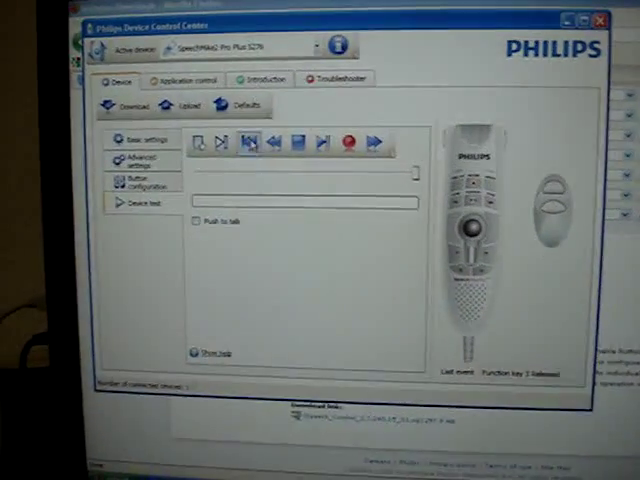
# Show the Application control settings with default target application and button commands
pyautogui.click(172, 84)
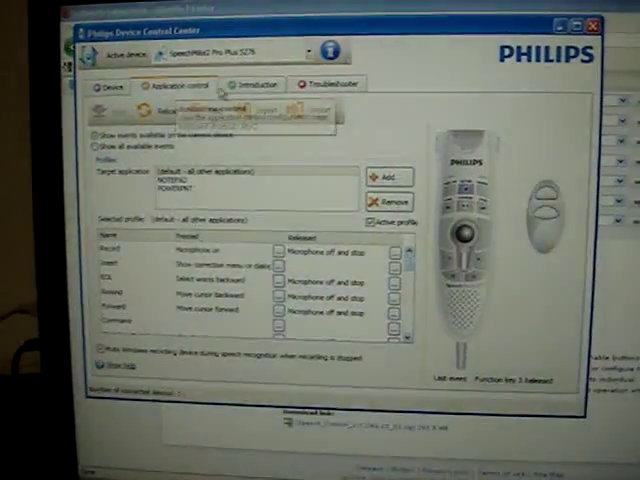